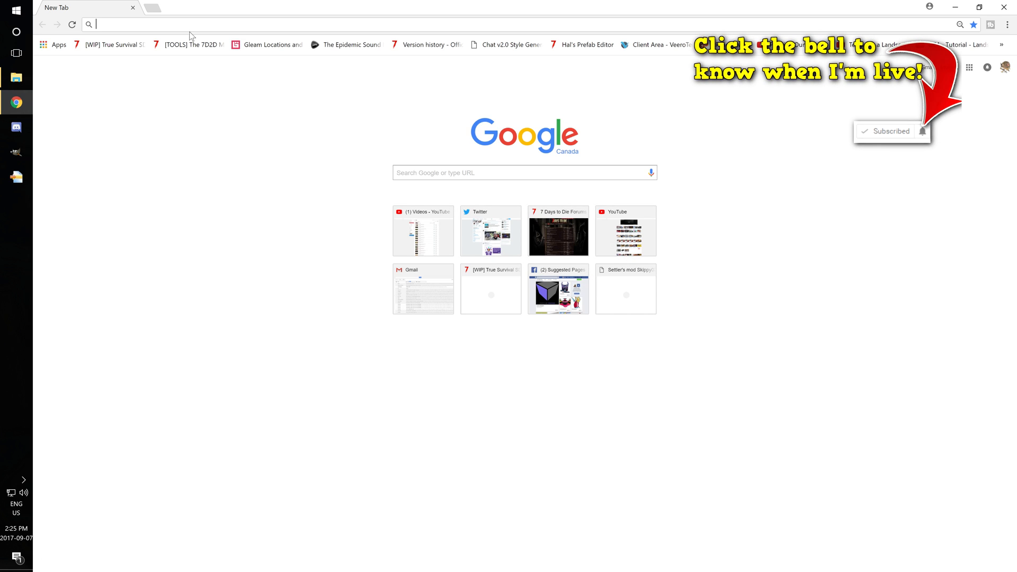
- Download 7D2DModLauncher.exe from the 7d2dlauncher.blob.core.windows.net installer URL
text(https://7d2dlauncher.blob.core.windows.net/installer/7D2DModLauncher.exe)
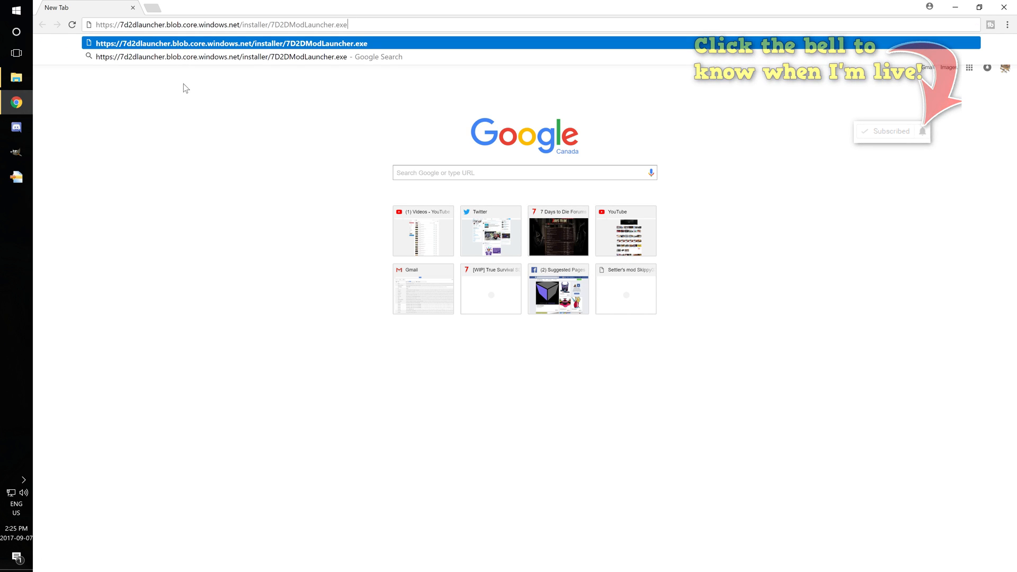
key(Enter)
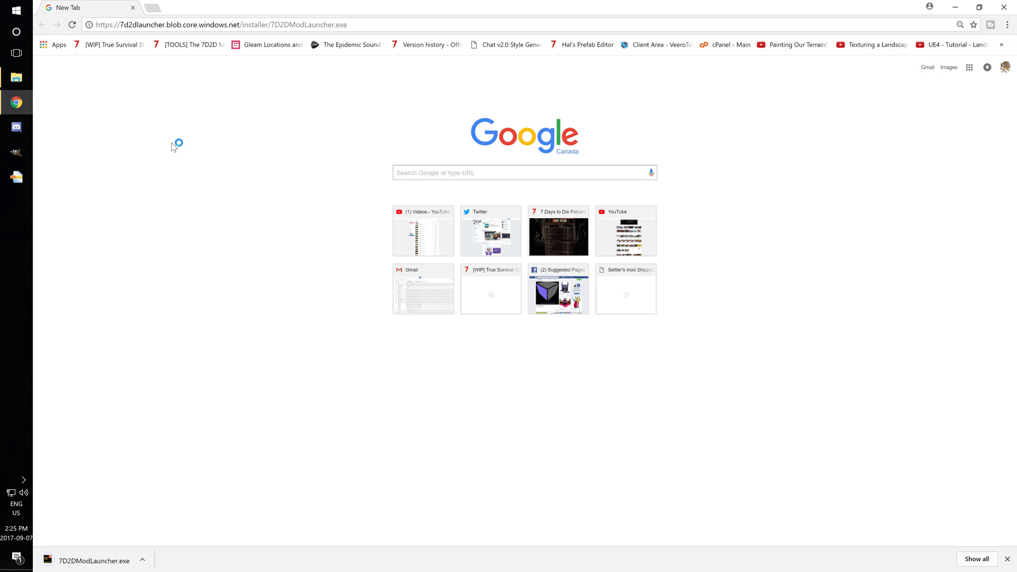
mouse_move(94, 566)
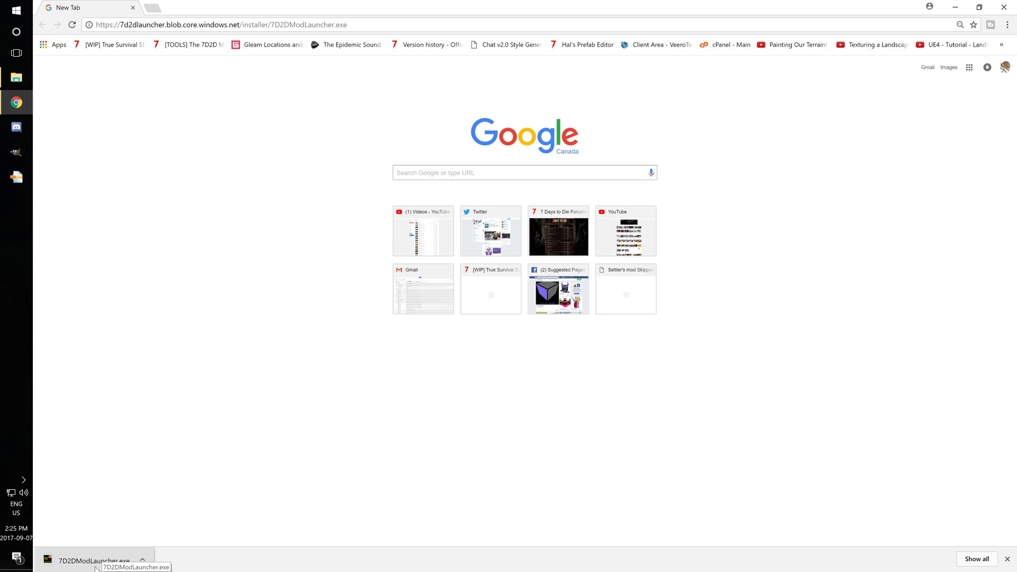
- Run the downloaded installer and confirm installing the 7D2D Launcher application
click(94, 560)
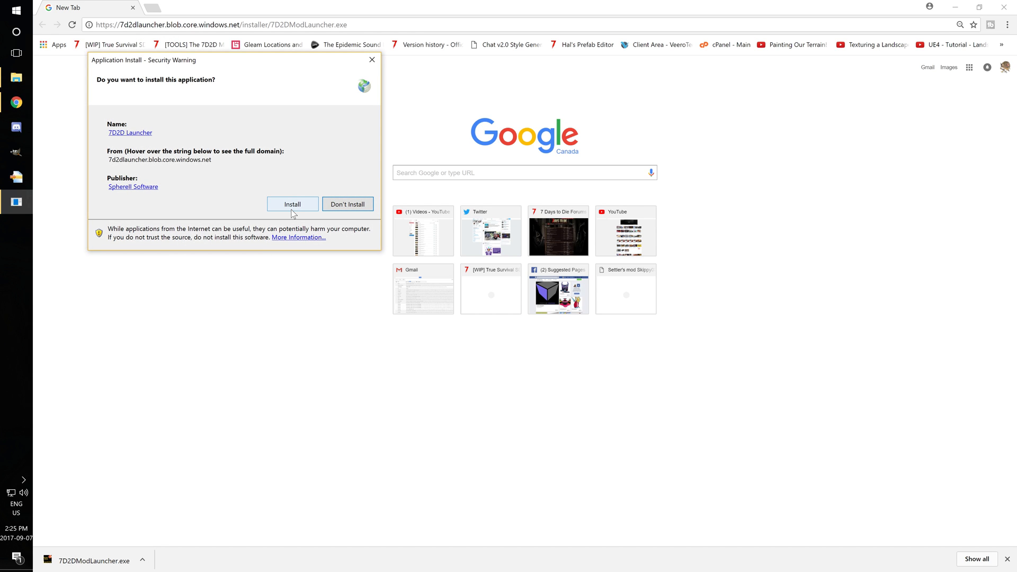
click(293, 203)
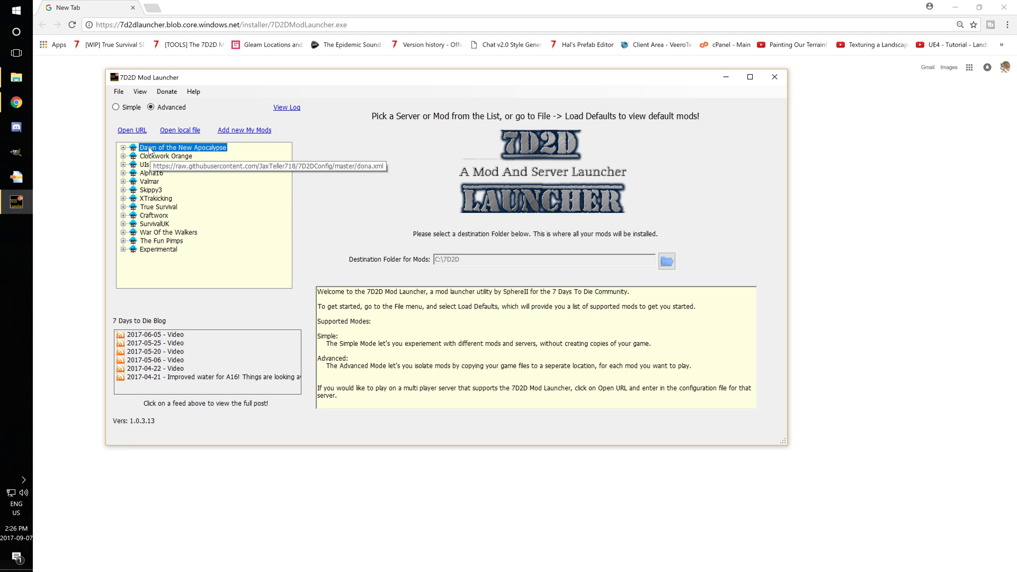
mouse_move(150, 211)
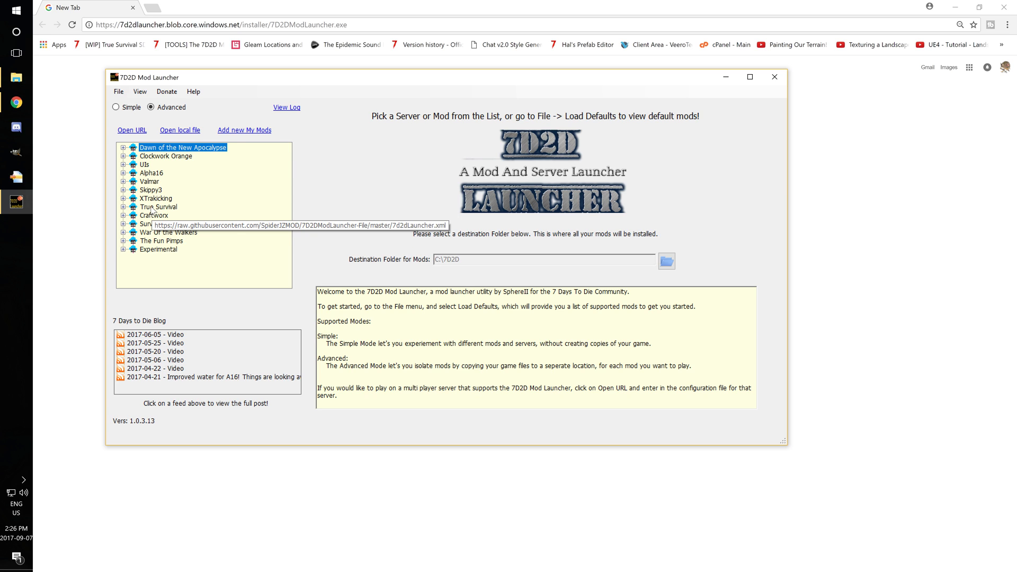
mouse_move(167, 232)
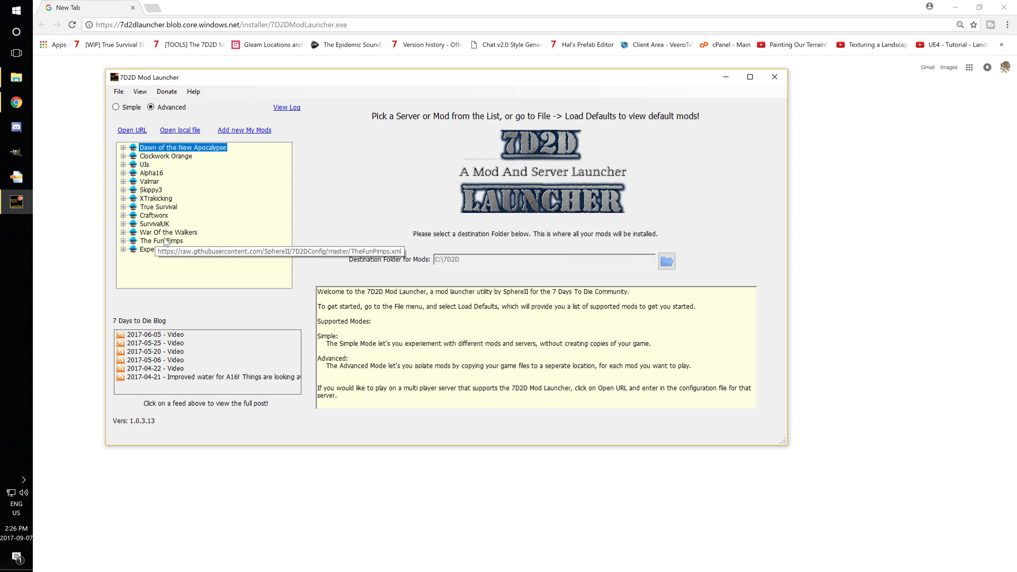
- Browse The Fun Pimps game versions, then show Clockwork Orange's details by Ninefinger Productions
click(123, 249)
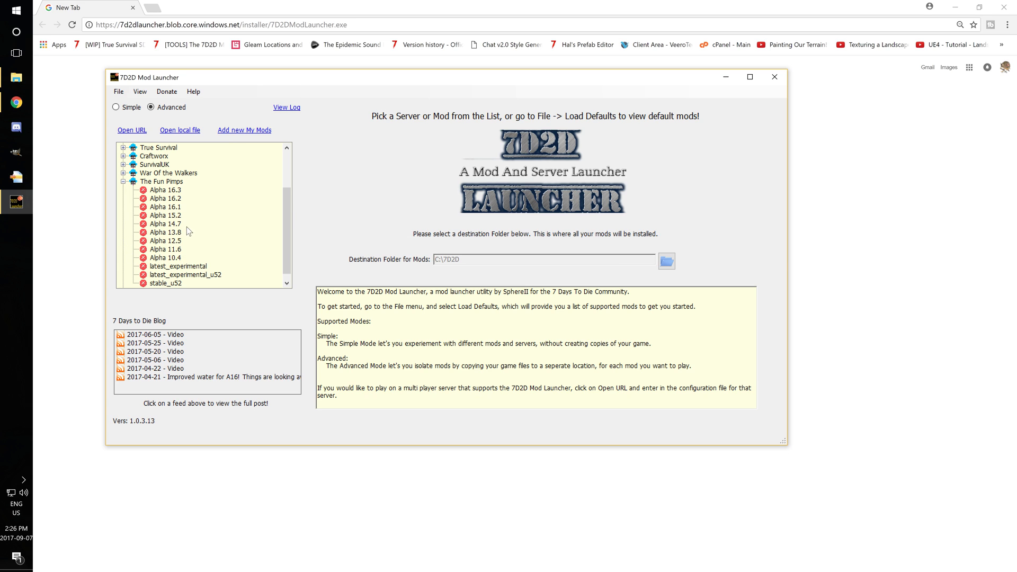
scroll(down, 3)
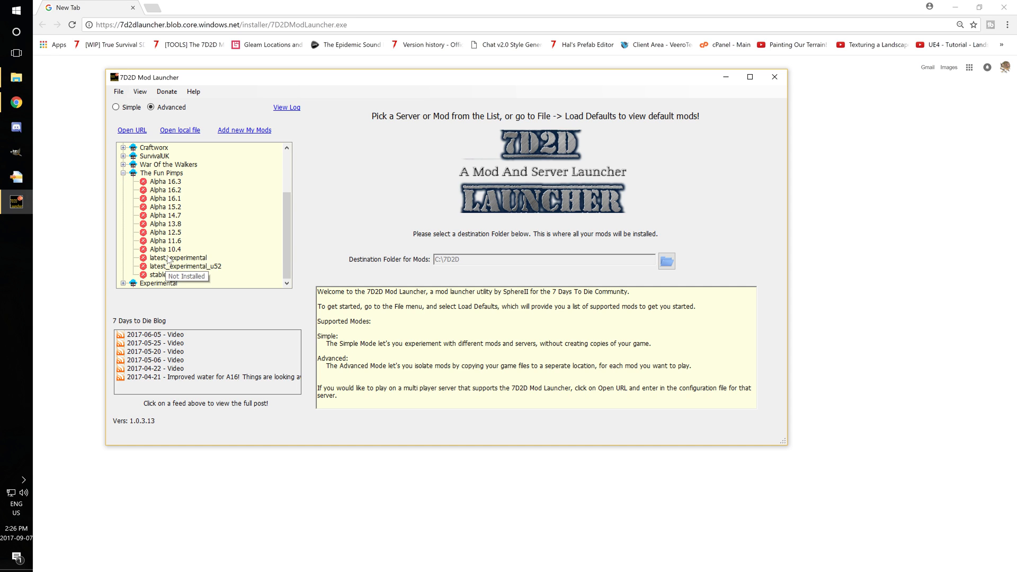
mouse_move(173, 216)
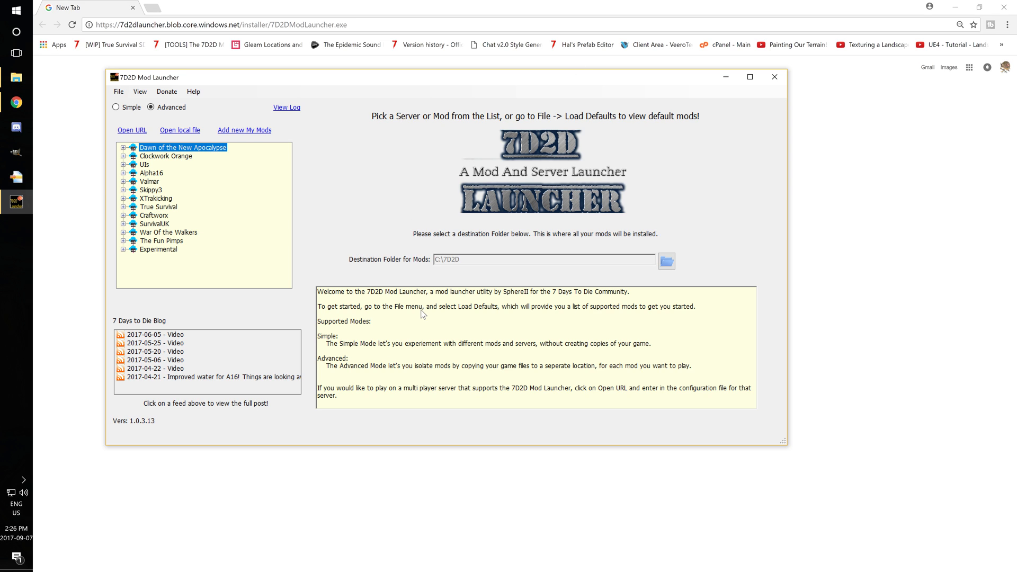
mouse_move(418, 306)
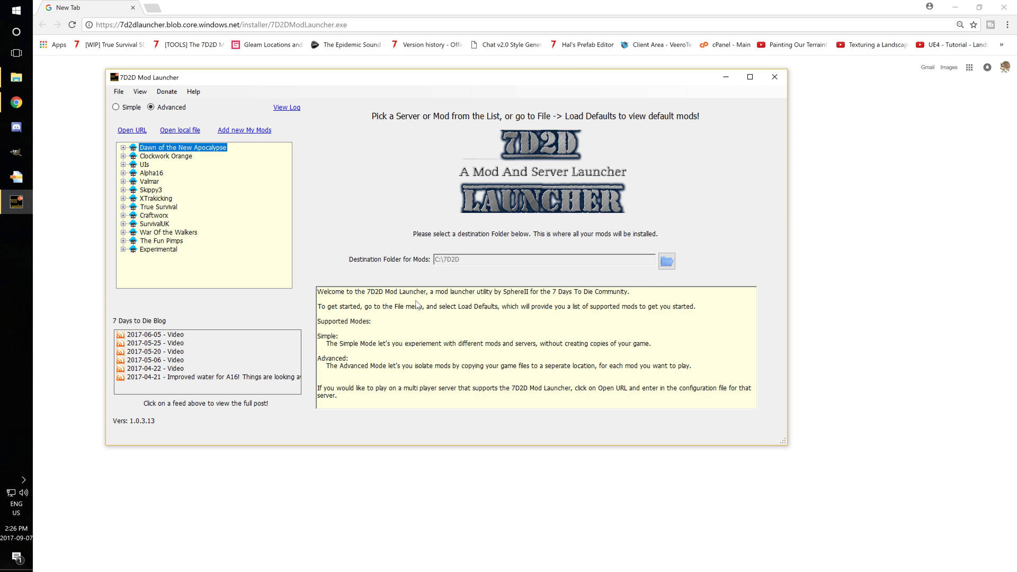
mouse_move(415, 309)
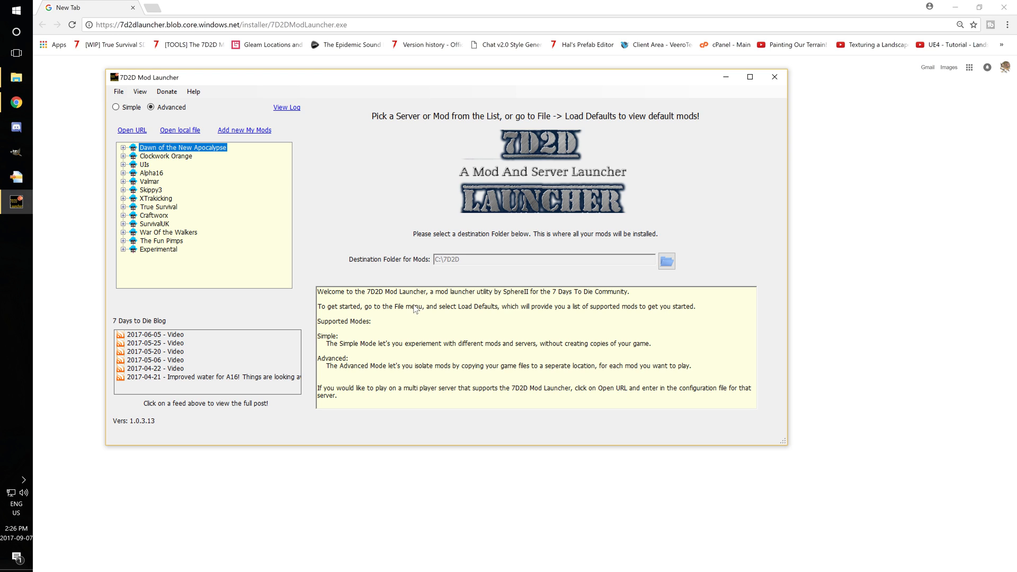
mouse_move(210, 199)
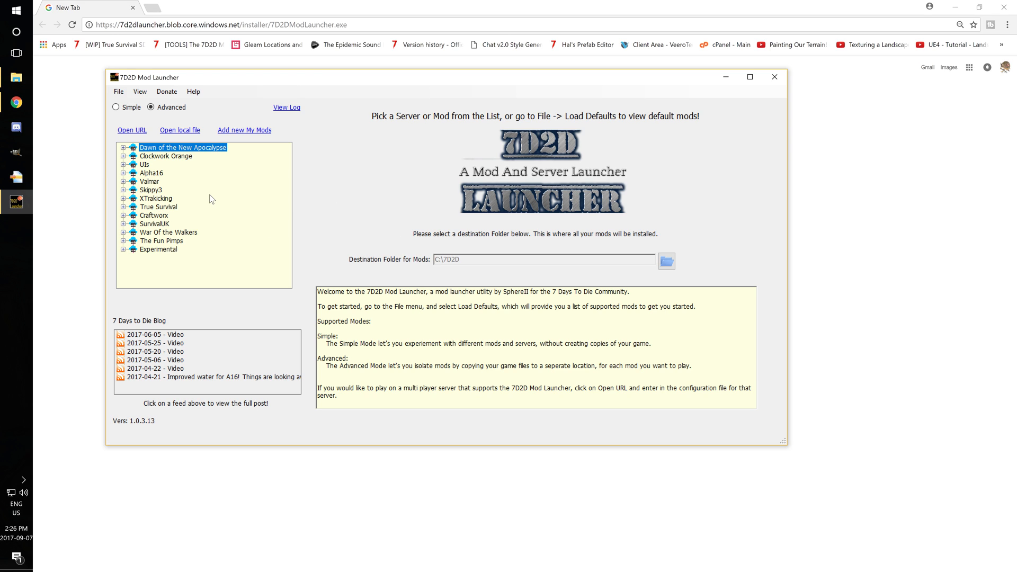
mouse_move(214, 195)
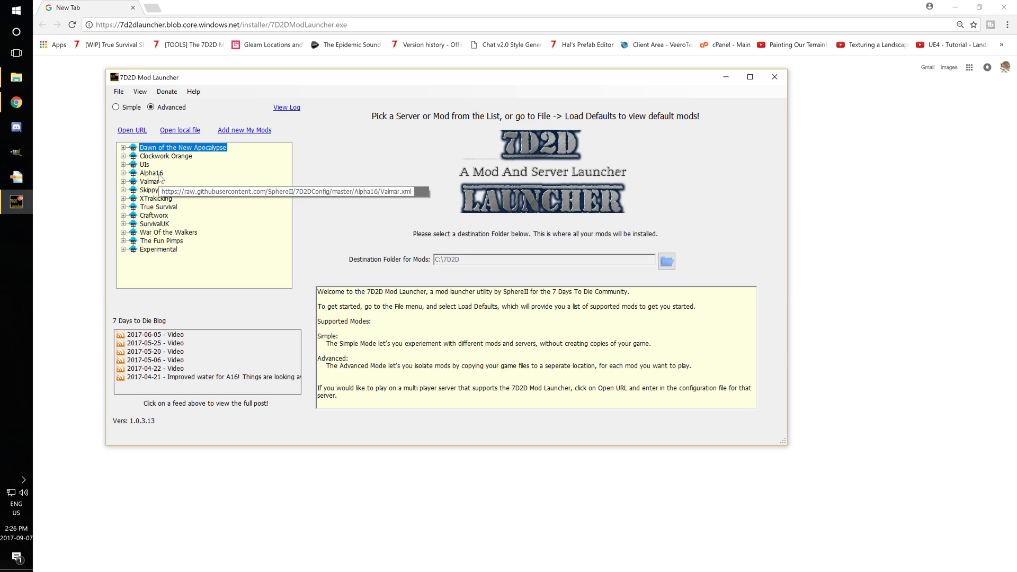
click(165, 156)
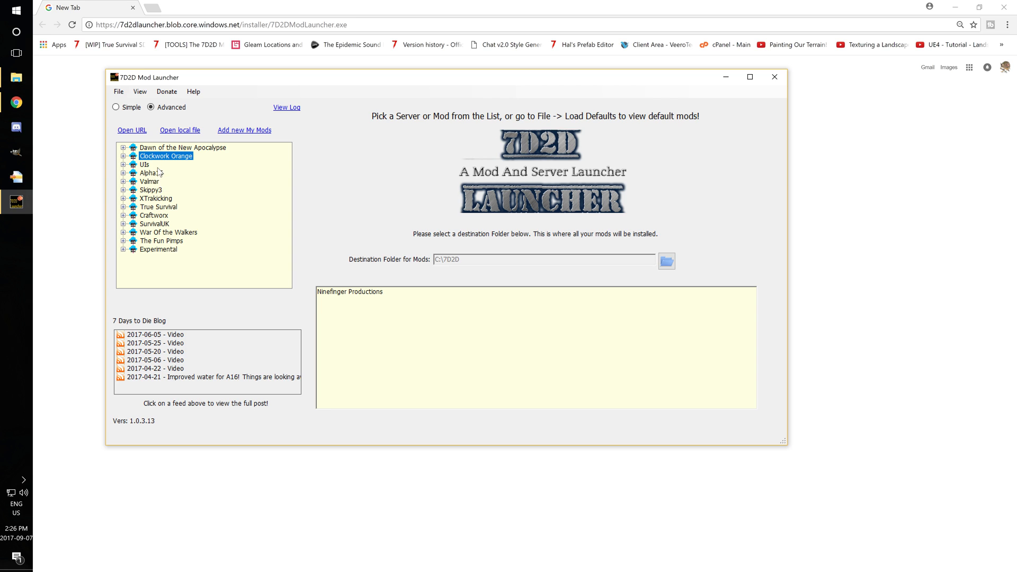
mouse_move(156, 207)
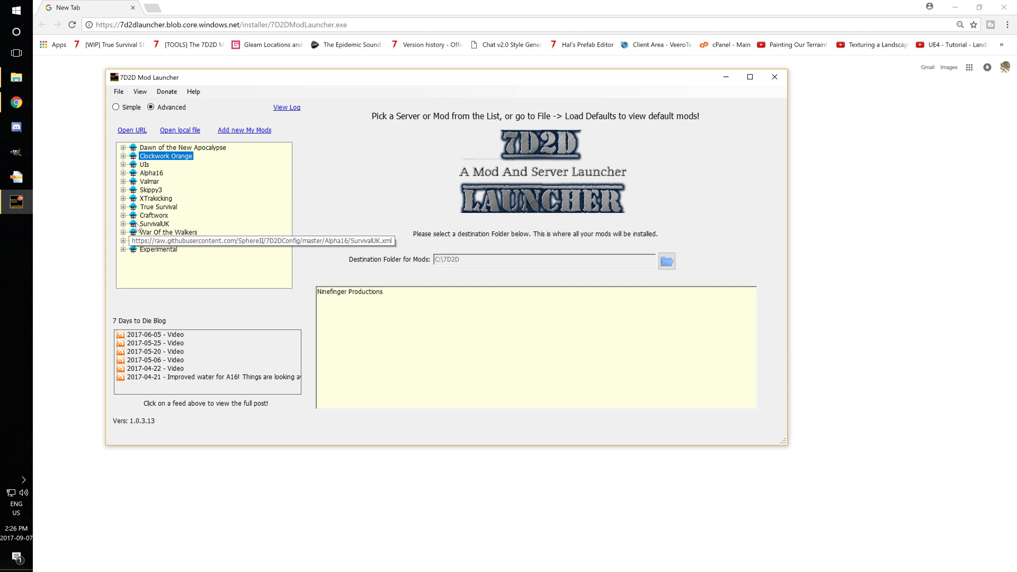
- Expand Skippy3's mods, review Settlers Mod and Survive and Thrive 3.0, then select Survive and Thrive Server 4.0
click(123, 190)
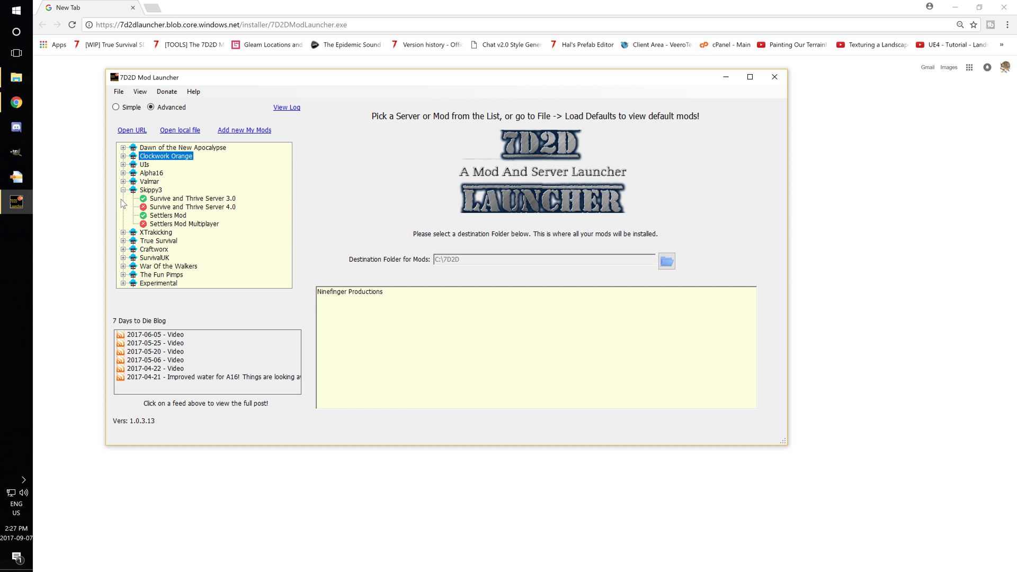
click(167, 215)
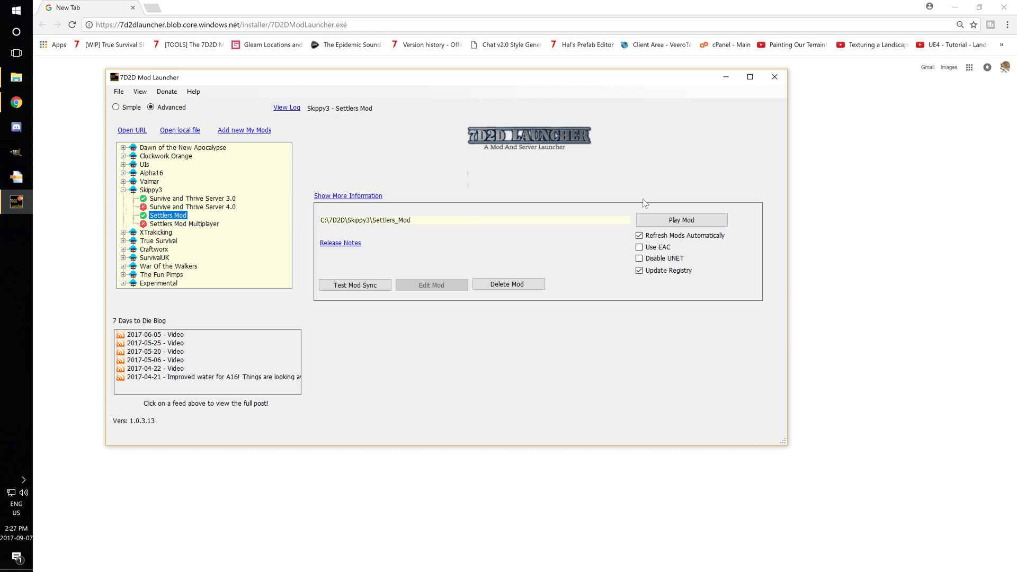
click(192, 207)
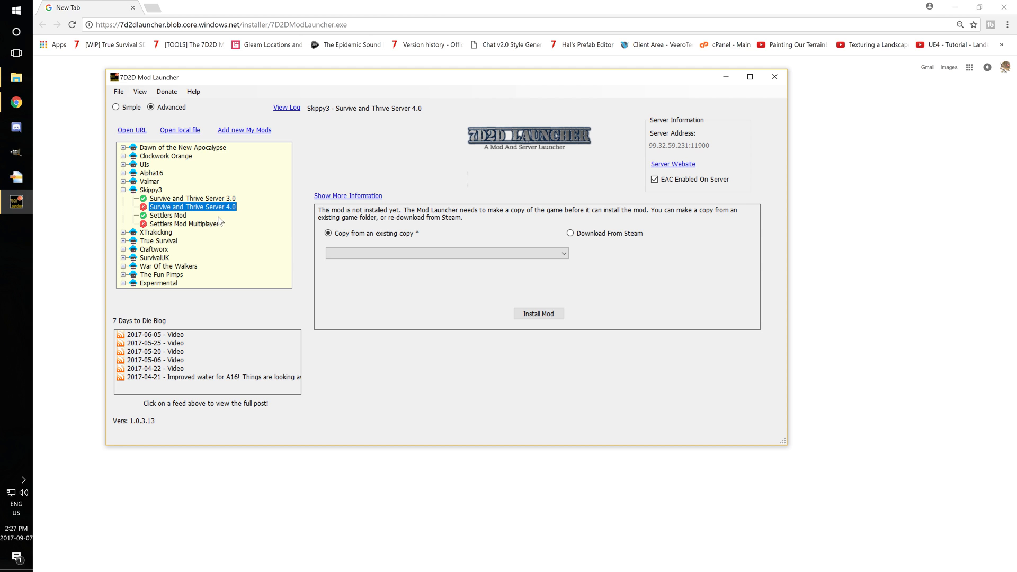
mouse_move(693, 155)
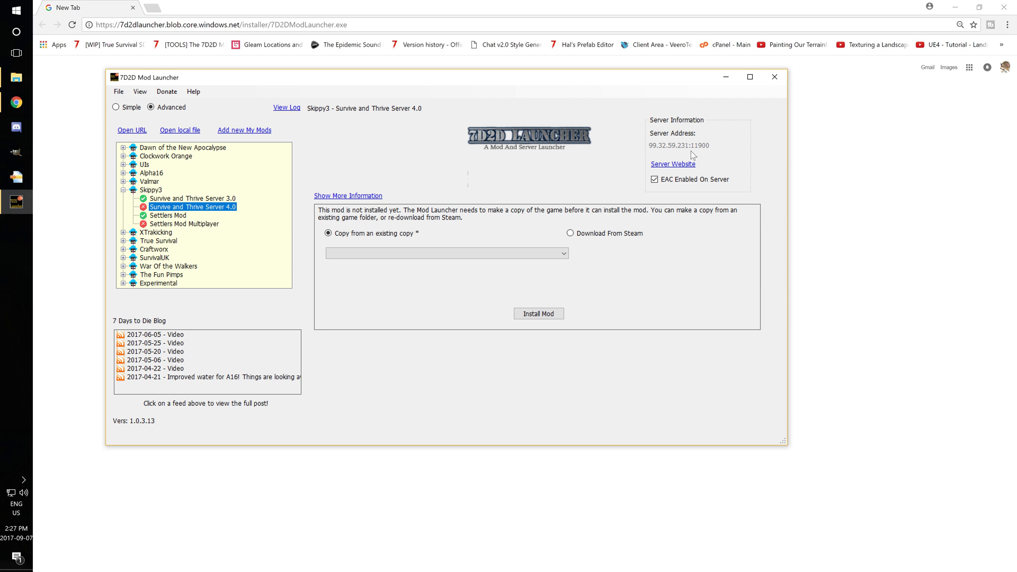
click(192, 199)
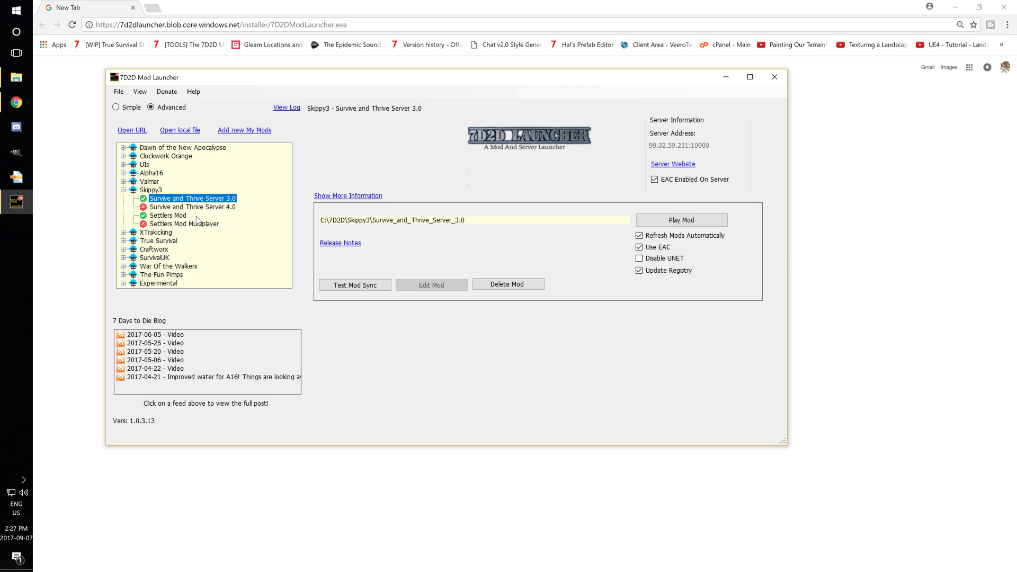
mouse_move(169, 215)
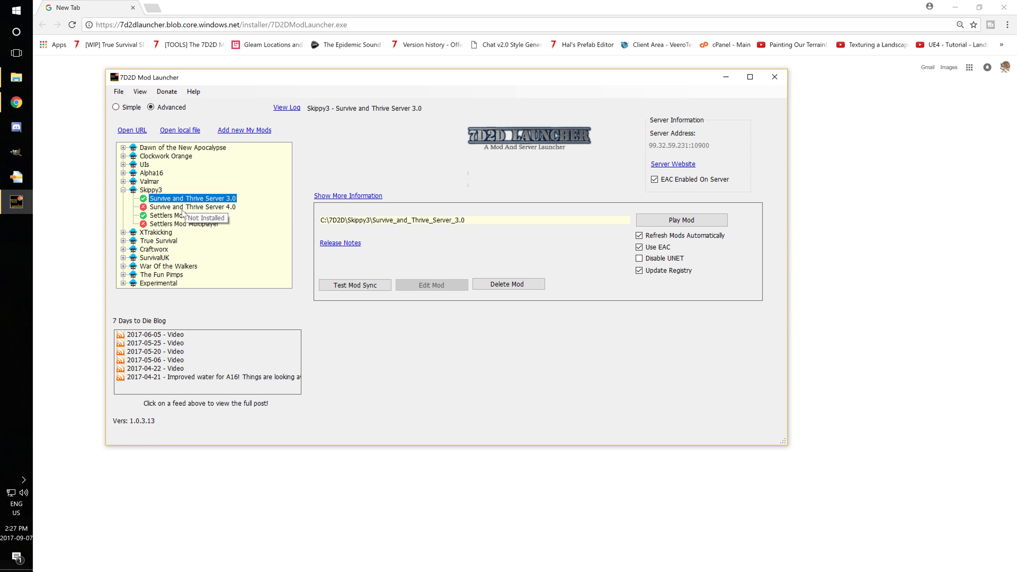
click(166, 215)
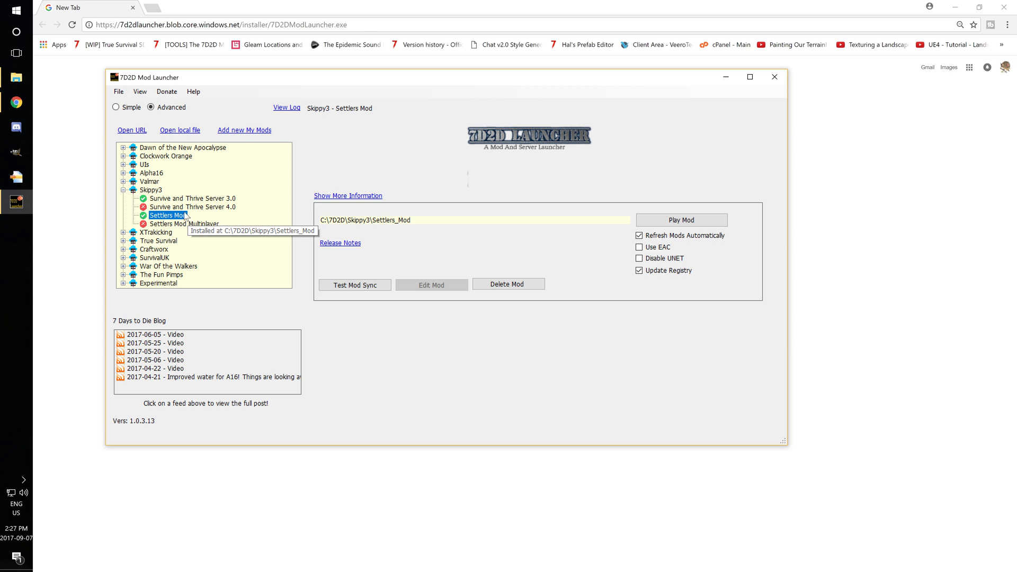
click(191, 207)
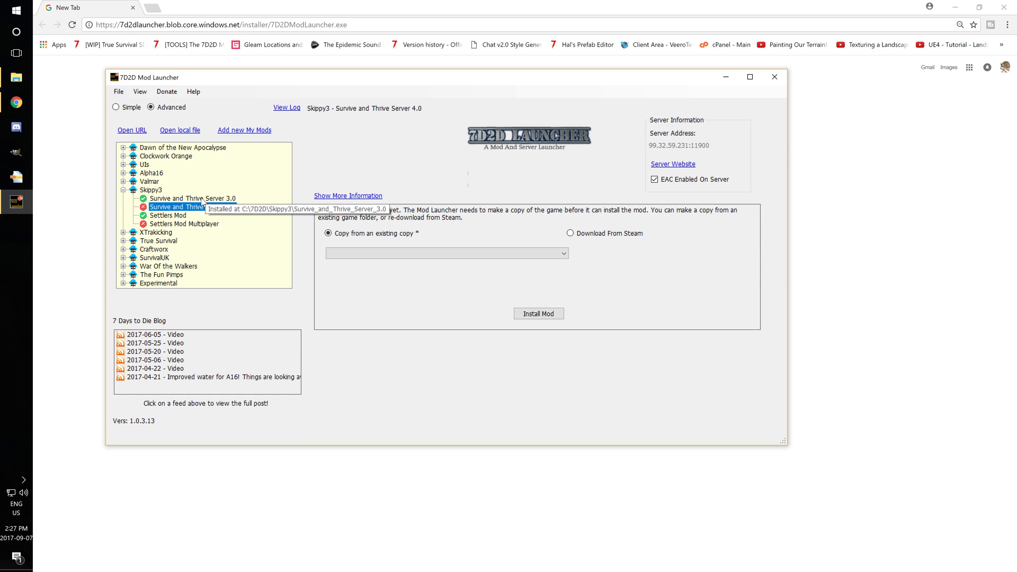
click(192, 207)
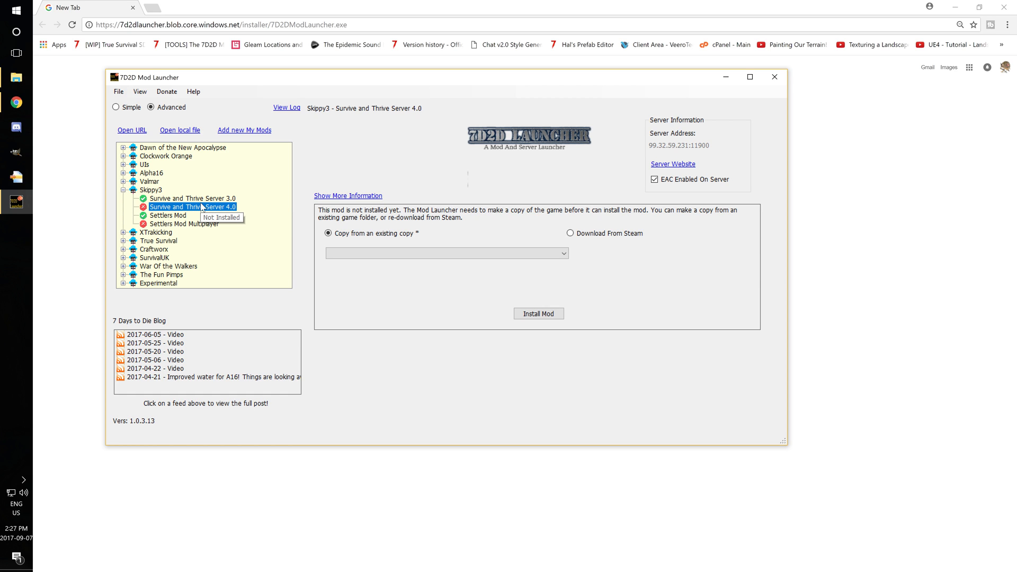
mouse_move(192, 221)
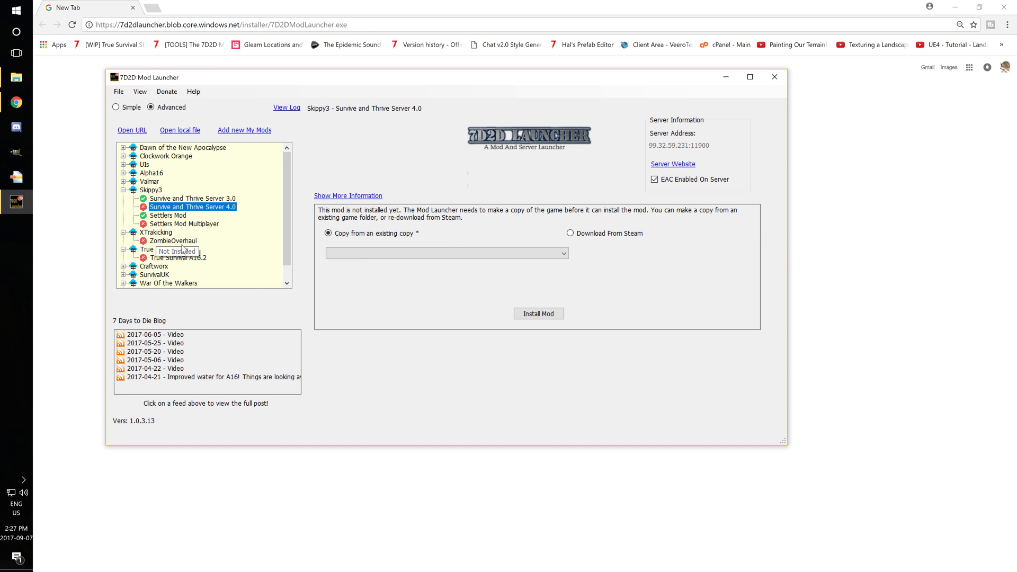
mouse_move(388, 250)
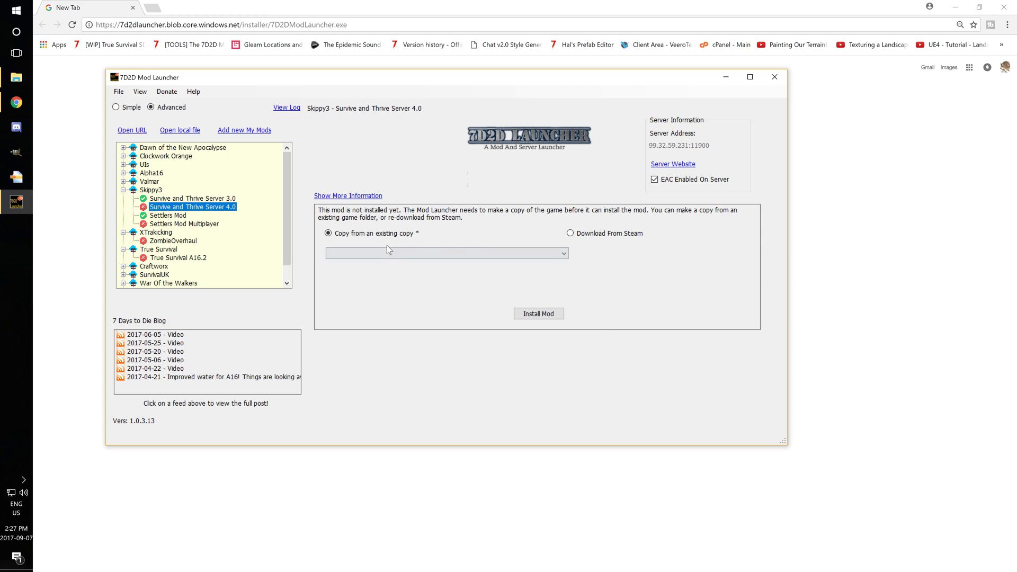
- Install Survive and Thrive Server 4.0 copying from the Steam 7 Days To Die folder into C:\7D2D\Skippy3
click(446, 254)
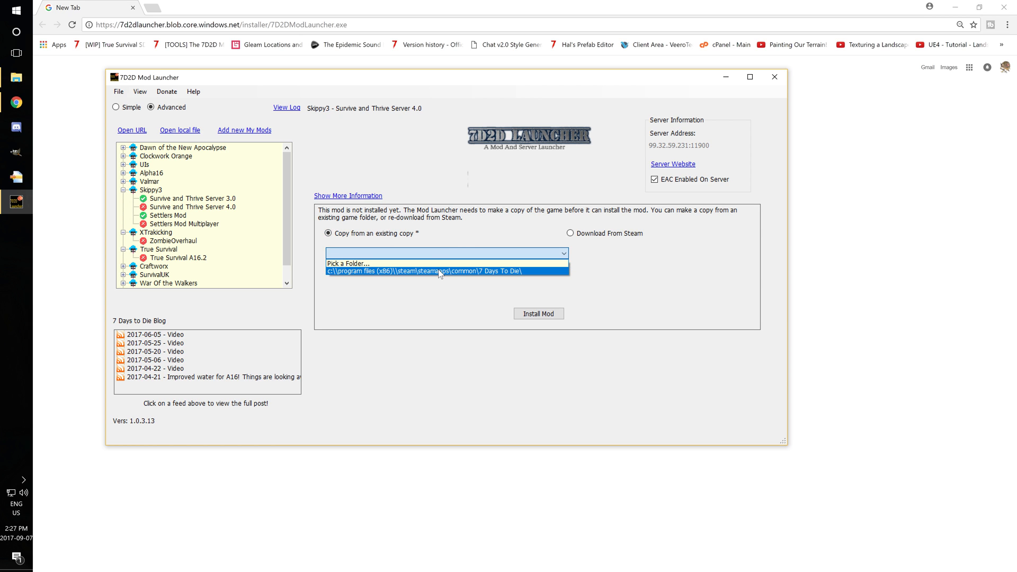
click(424, 270)
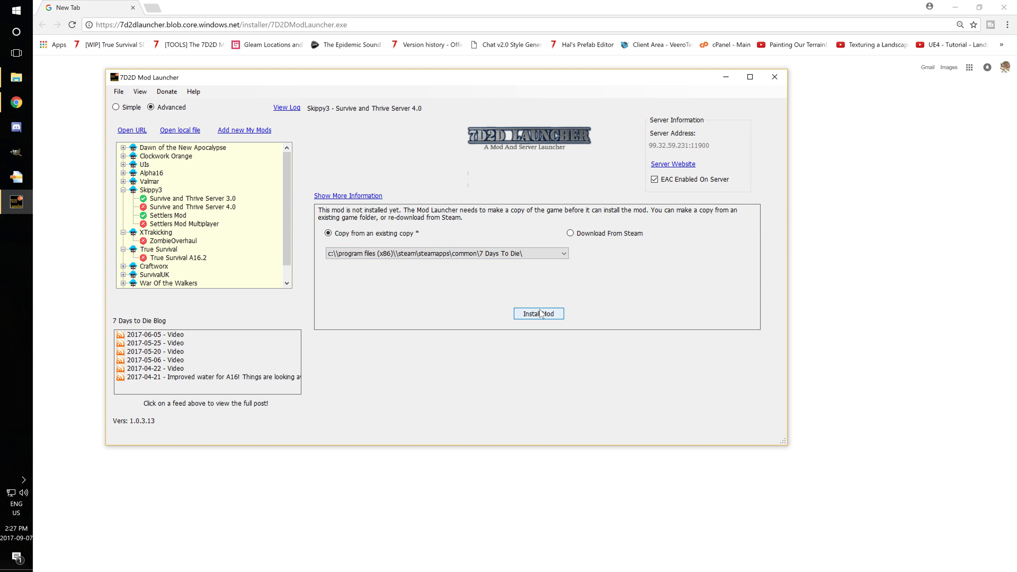
click(538, 313)
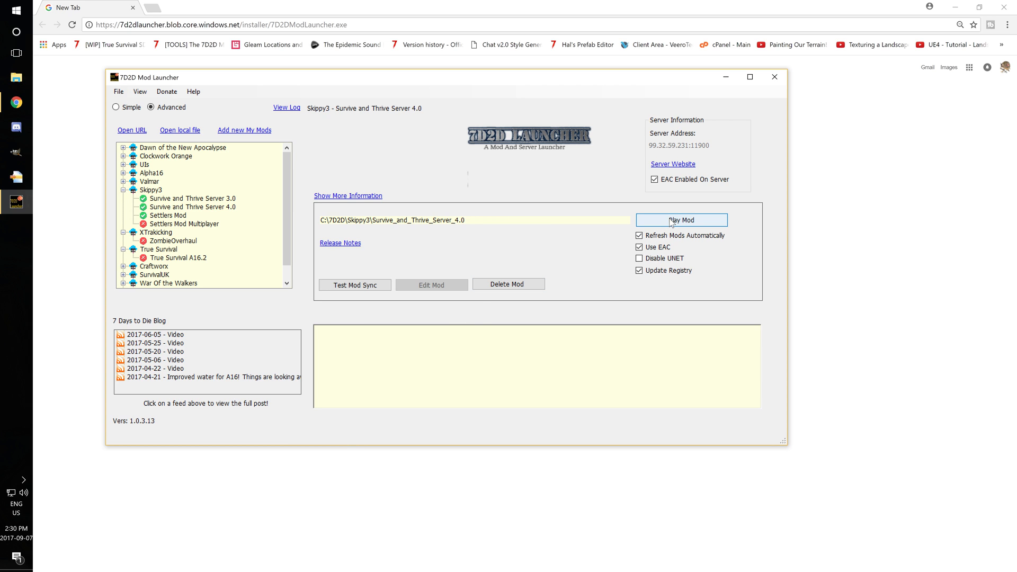
mouse_move(680, 220)
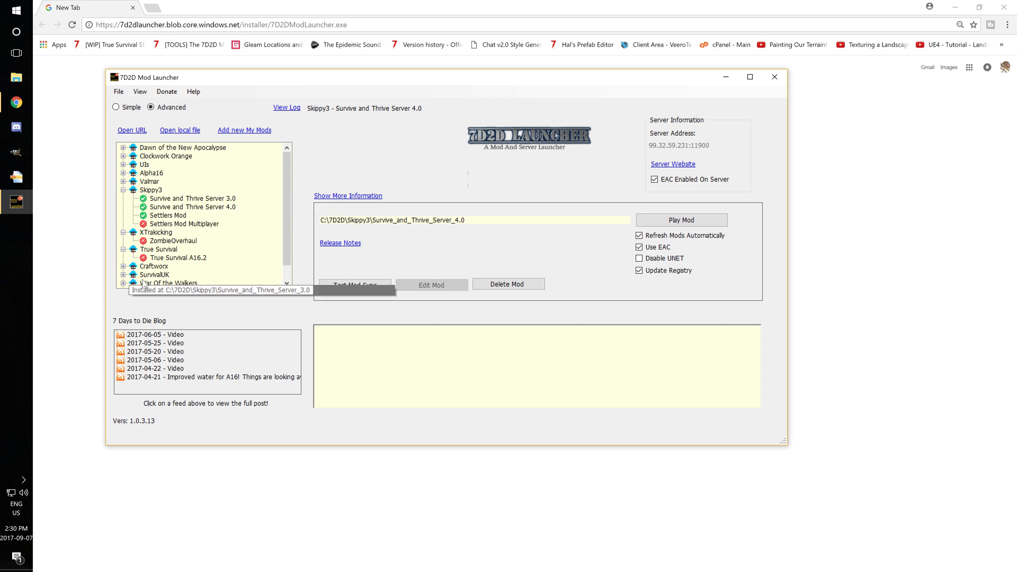
mouse_move(592, 217)
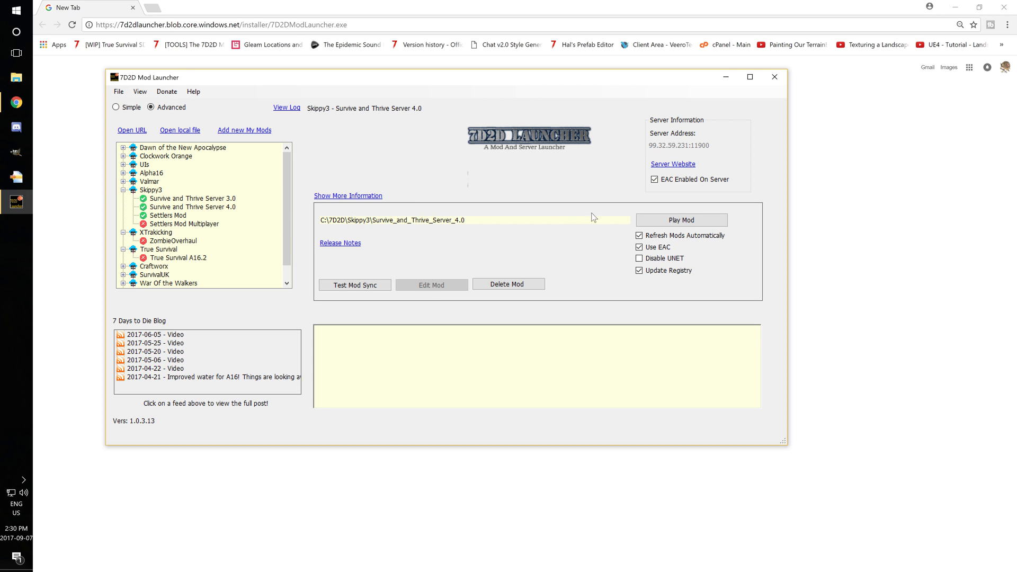
mouse_move(681, 221)
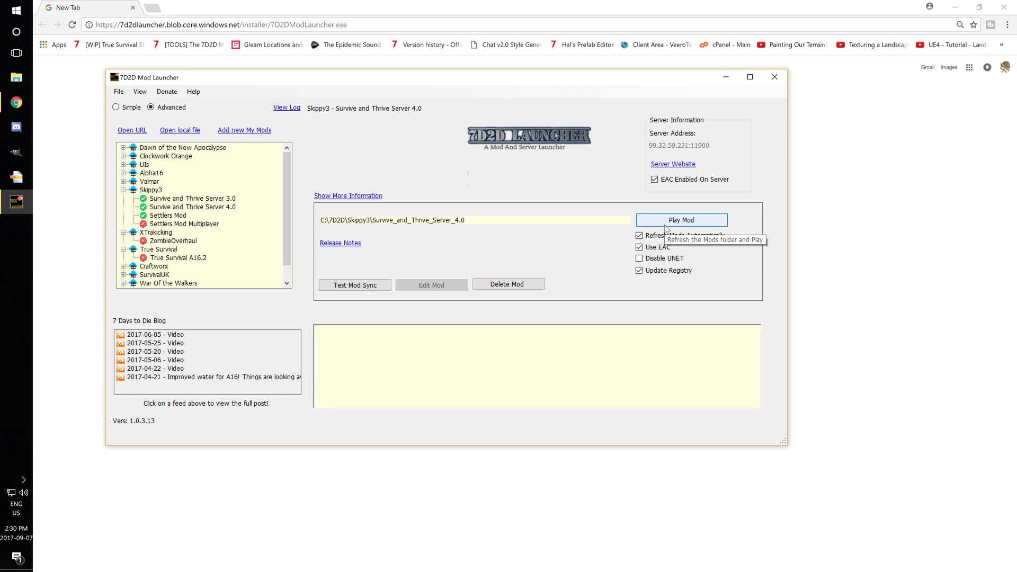
mouse_move(660, 197)
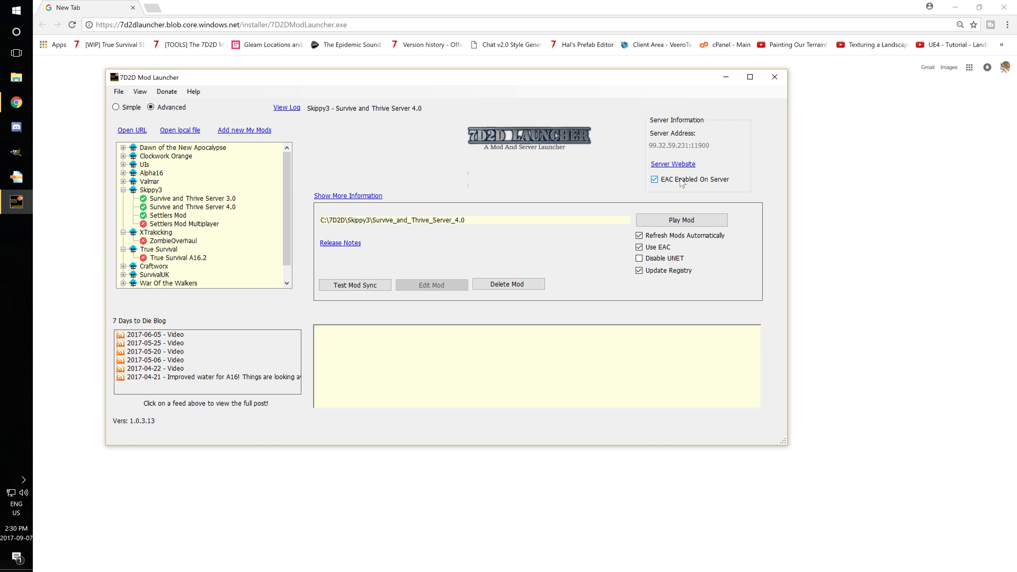
mouse_move(654, 179)
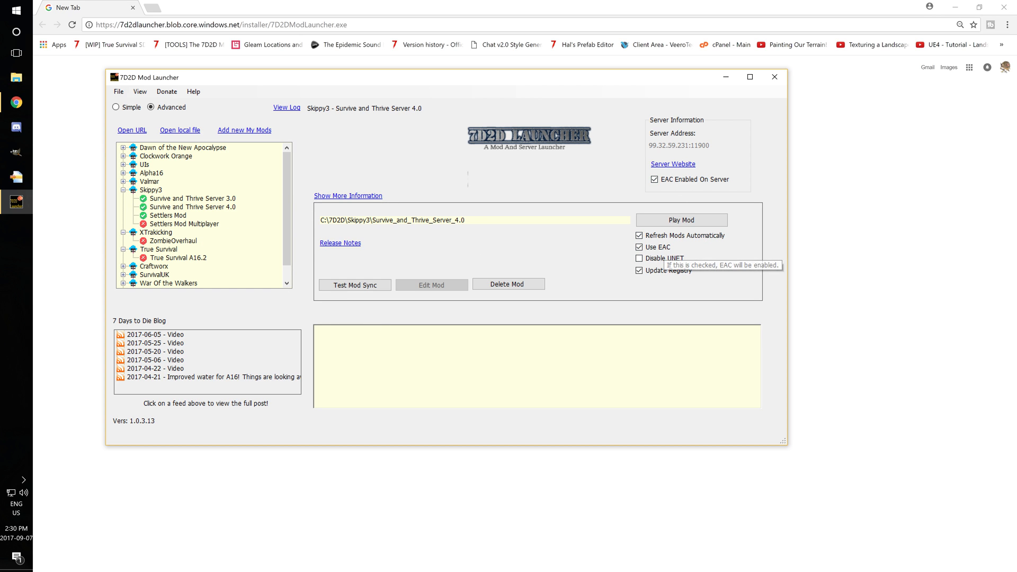
click(168, 215)
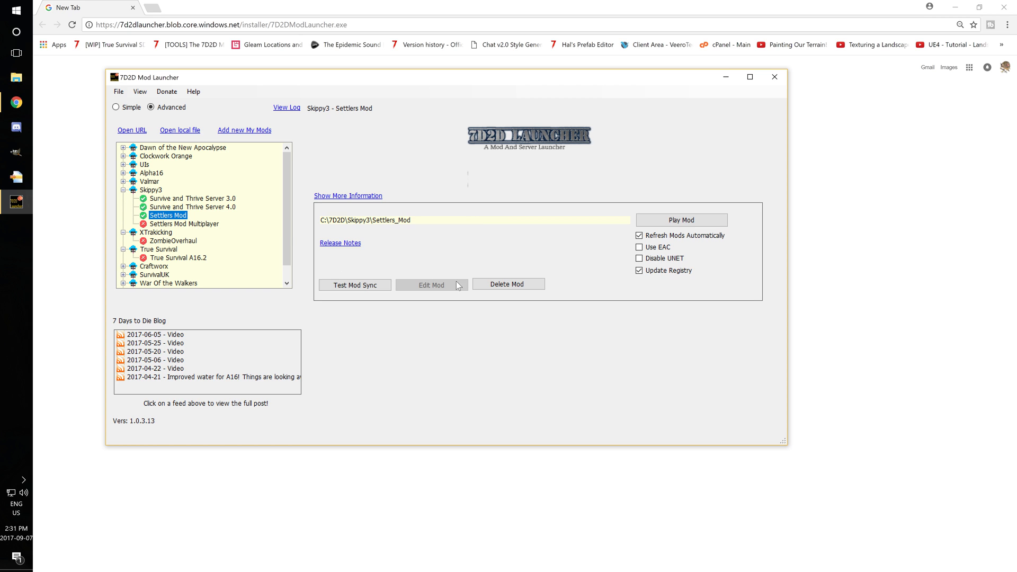
mouse_move(639, 258)
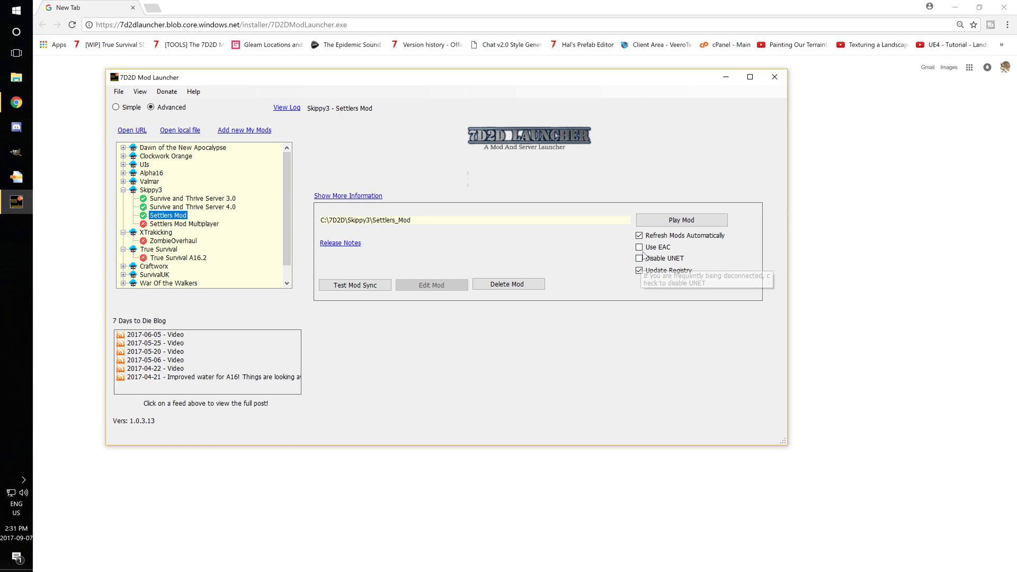
mouse_move(638, 247)
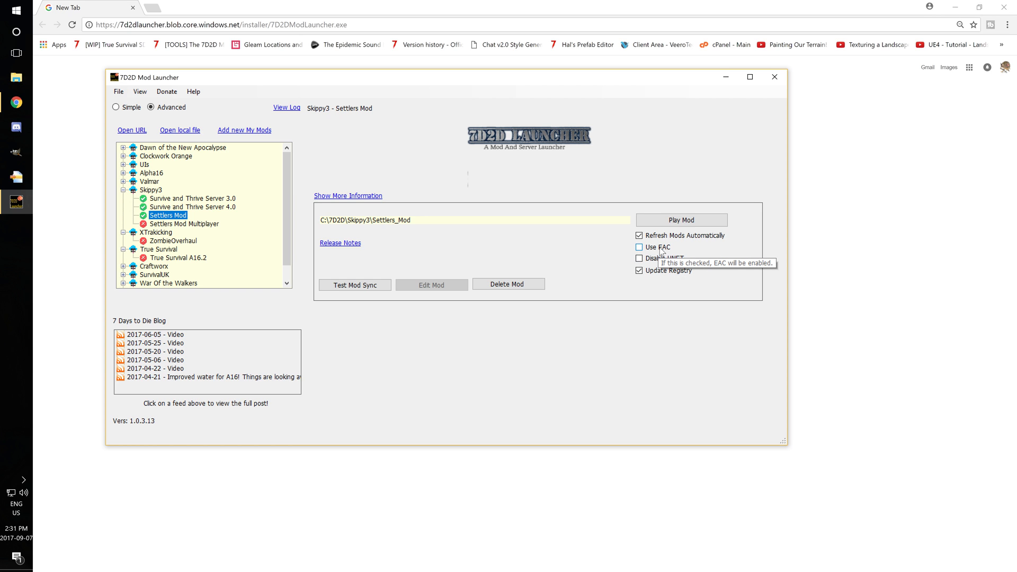
mouse_move(548, 262)
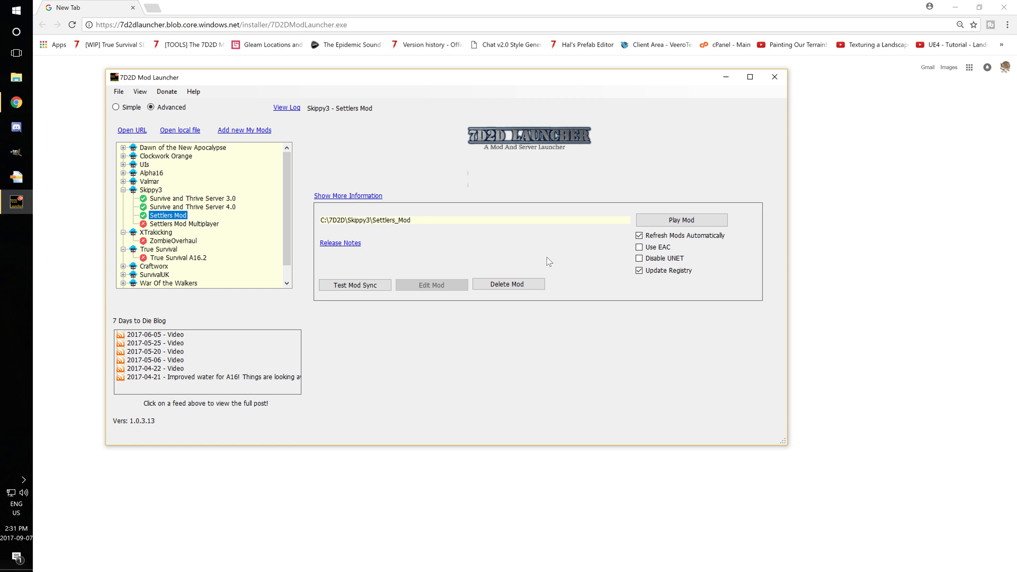
mouse_move(210, 214)
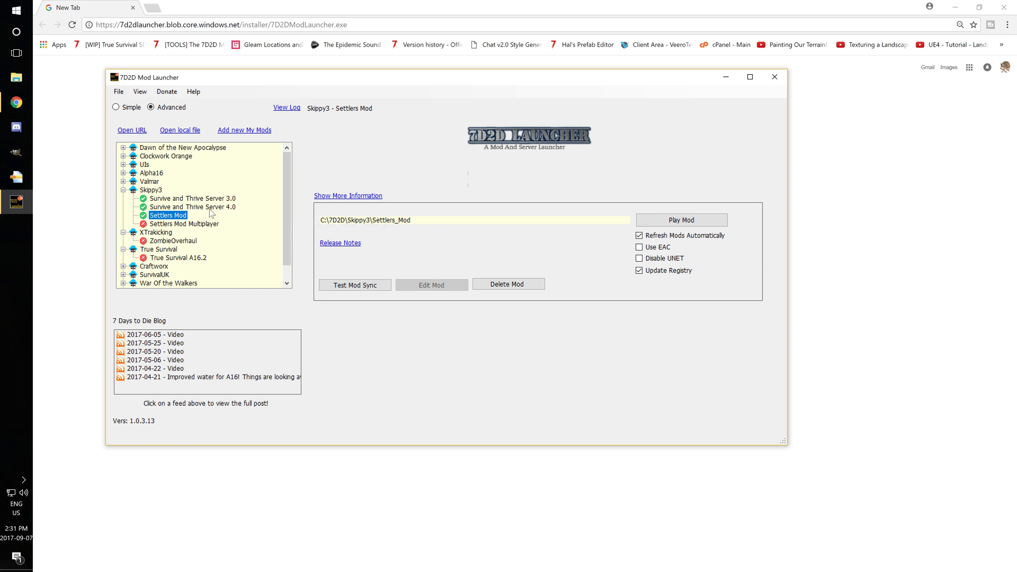
click(192, 206)
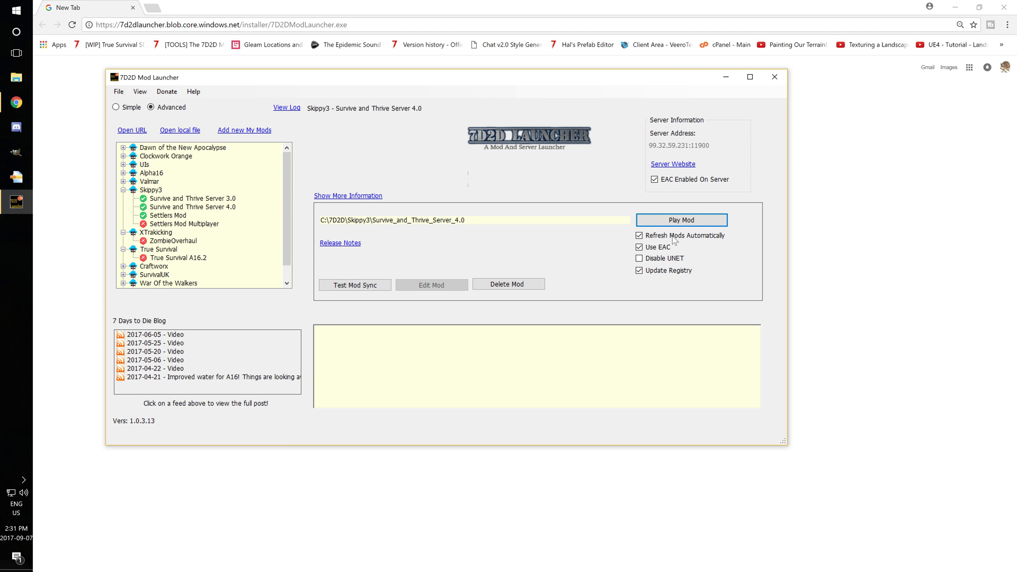
- Play Survive and Thrive Server 4.0, then browse Valmar's Valmod Overhaul and Expansion Big Backpack mods
click(680, 221)
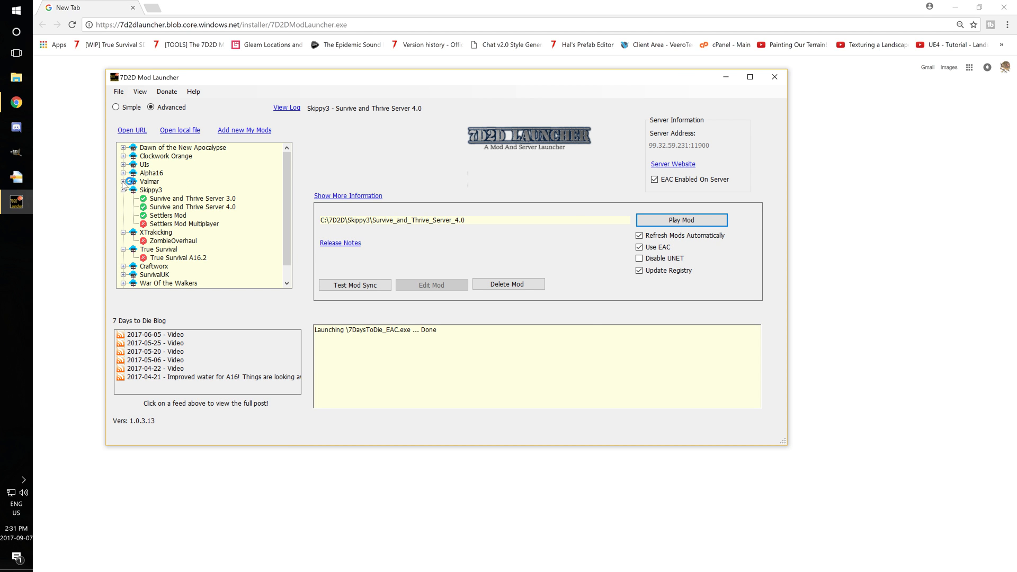
click(680, 220)
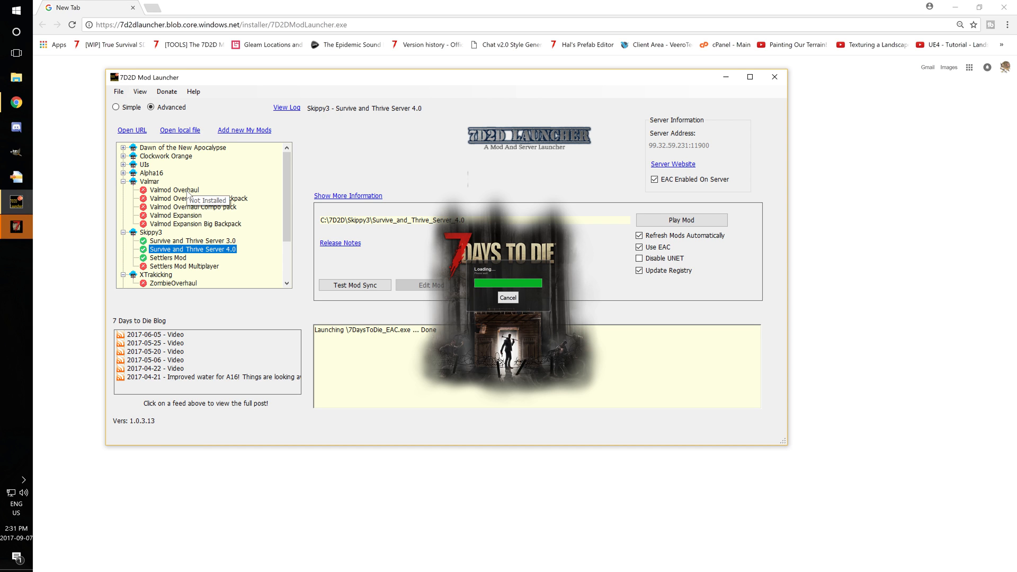
click(193, 206)
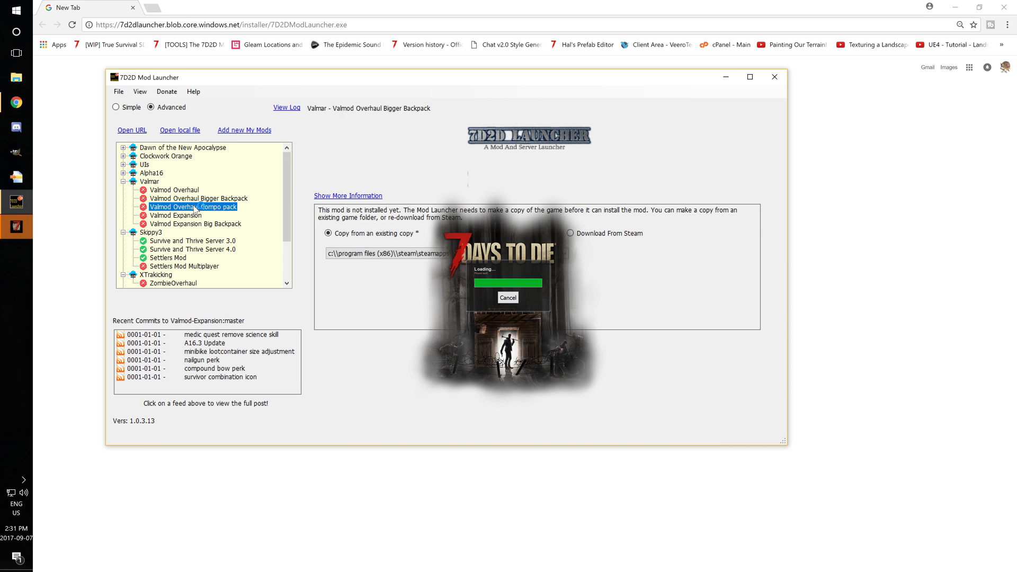
click(194, 224)
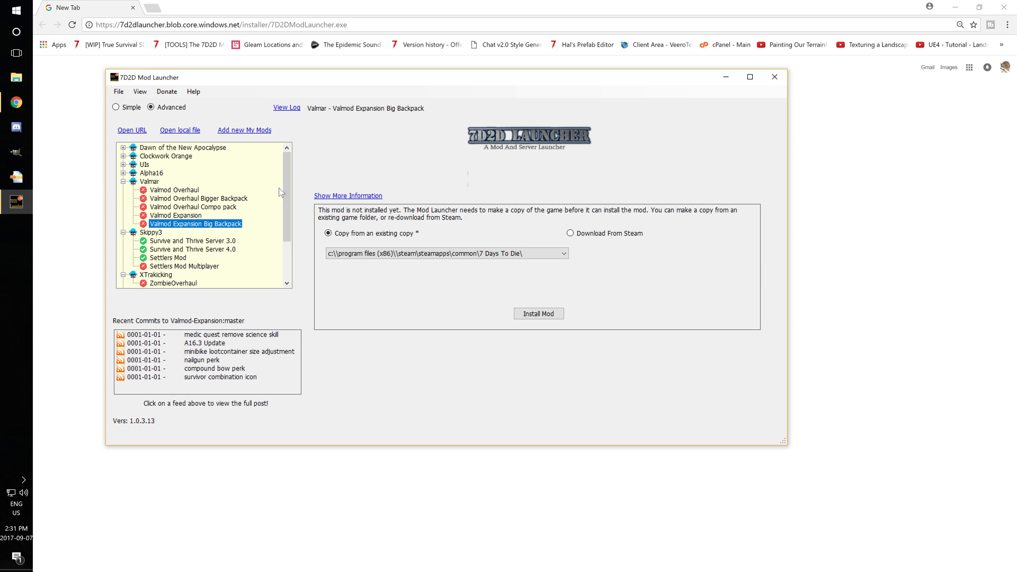